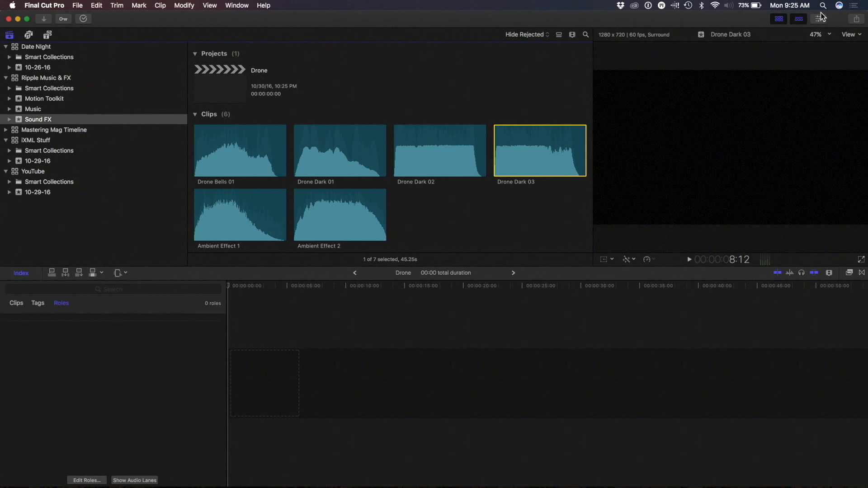
pyautogui.moveTo(642, 27)
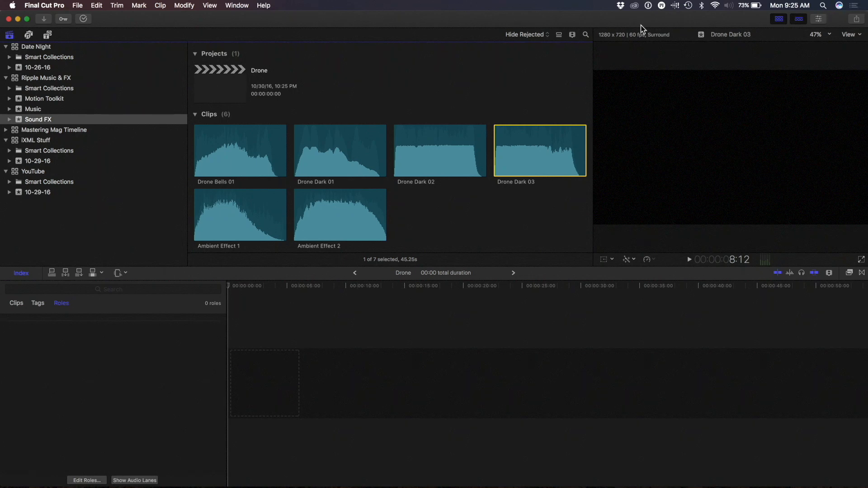
pyautogui.moveTo(50, 36)
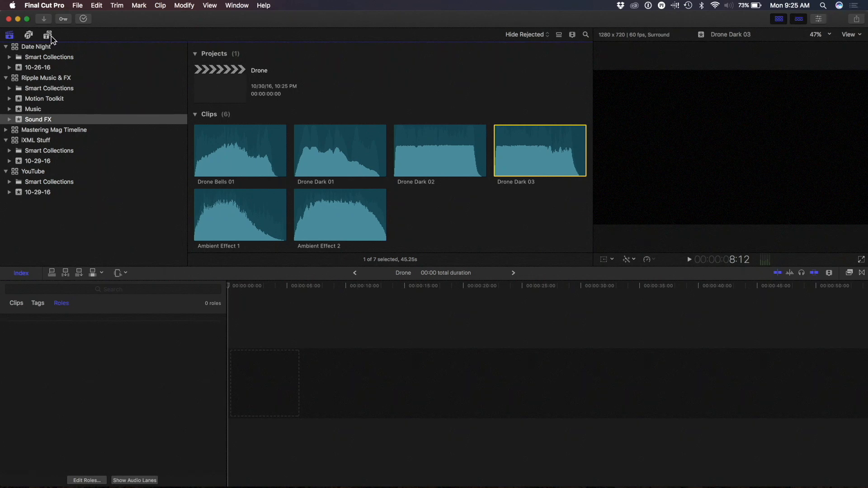
# Browse the built-in Sound Effects collection and preview the Drone Dark 03 effect
pyautogui.click(29, 34)
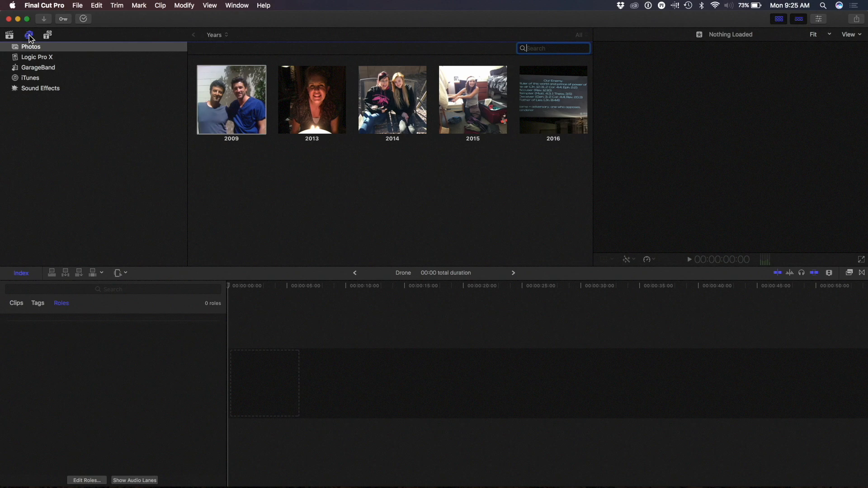
pyautogui.click(40, 88)
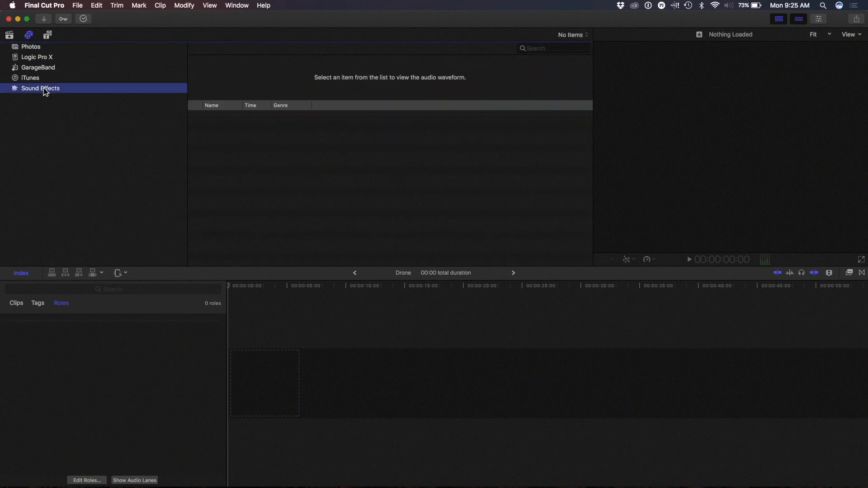
pyautogui.click(236, 261)
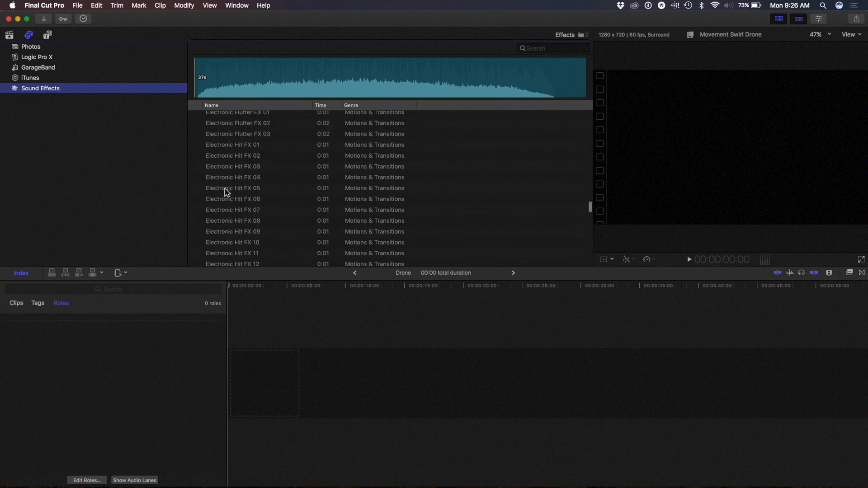
pyautogui.scroll(-3)
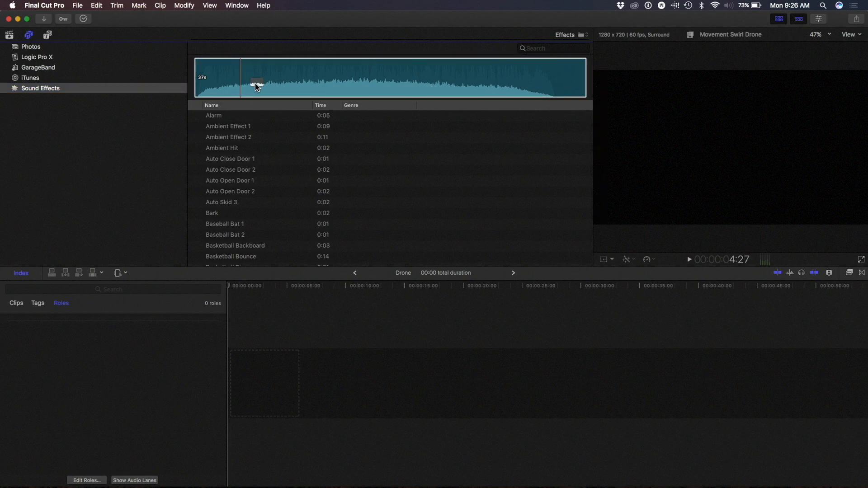
pyautogui.click(228, 137)
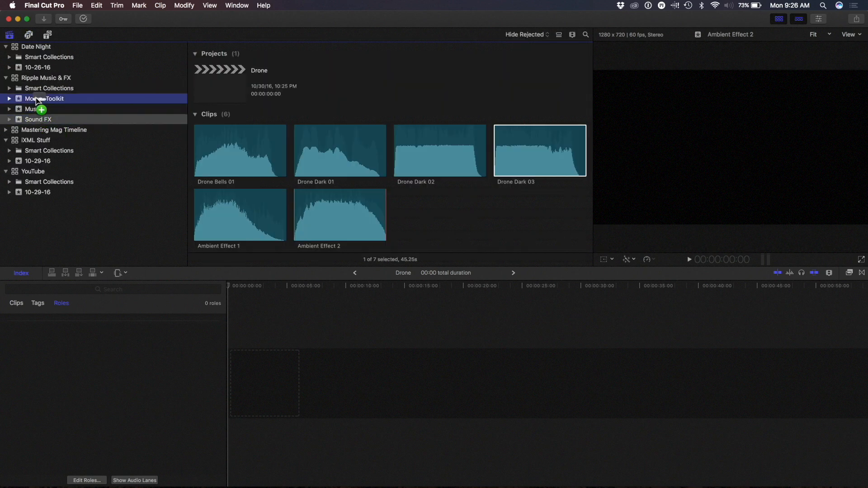
pyautogui.click(32, 120)
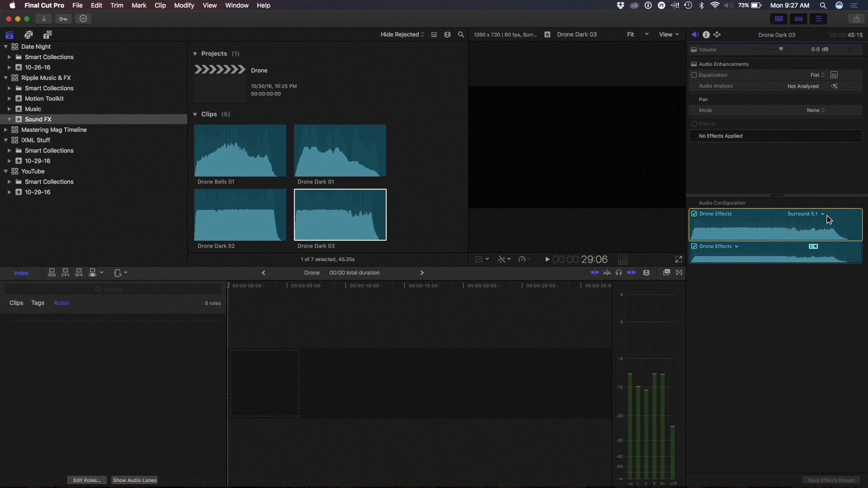
pyautogui.moveTo(827, 217)
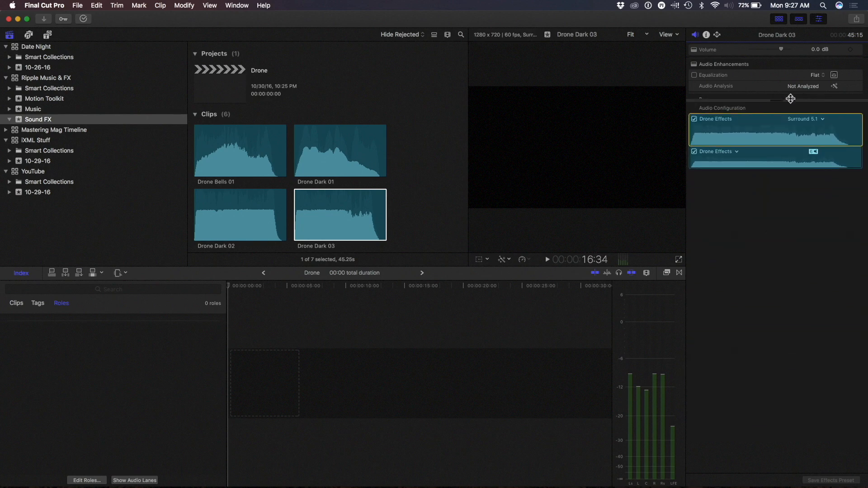
# Change the clip's Surround 5.1 channel layout to 6 Mono in Audio Configuration
pyautogui.moveTo(791, 99); pyautogui.dragTo(781, 180)
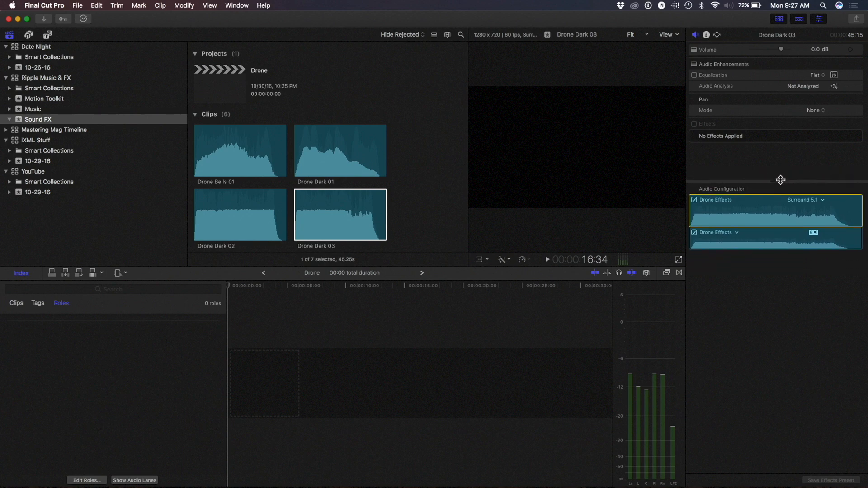
pyautogui.moveTo(781, 179); pyautogui.dragTo(803, 341)
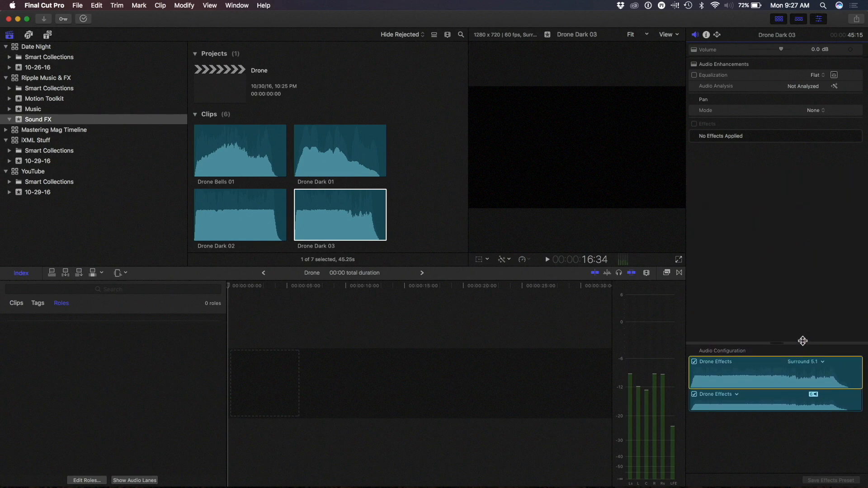
pyautogui.moveTo(802, 341); pyautogui.dragTo(778, 178)
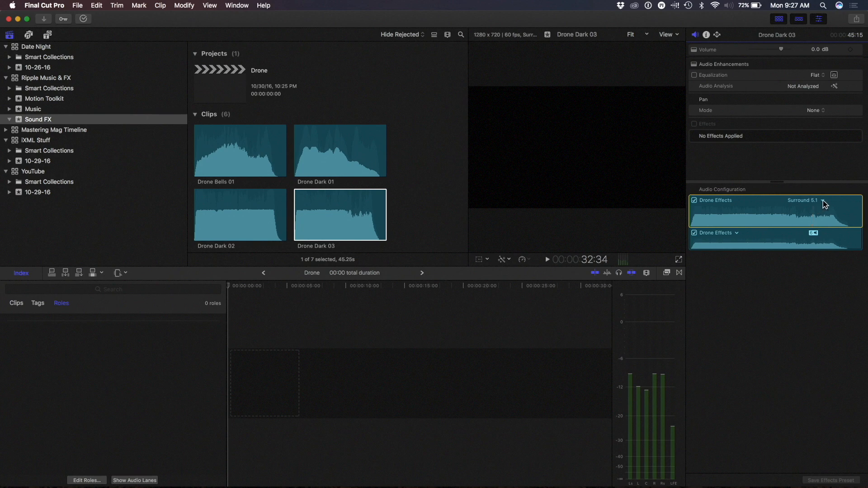
pyautogui.click(818, 200)
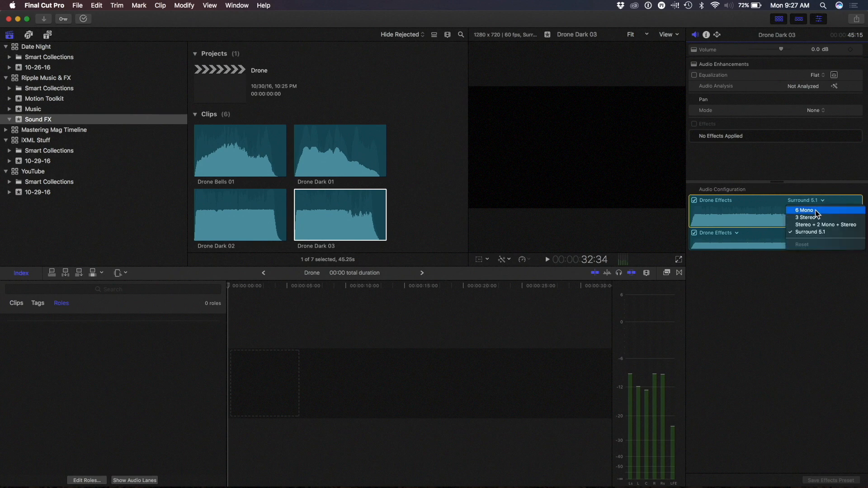
pyautogui.click(799, 210)
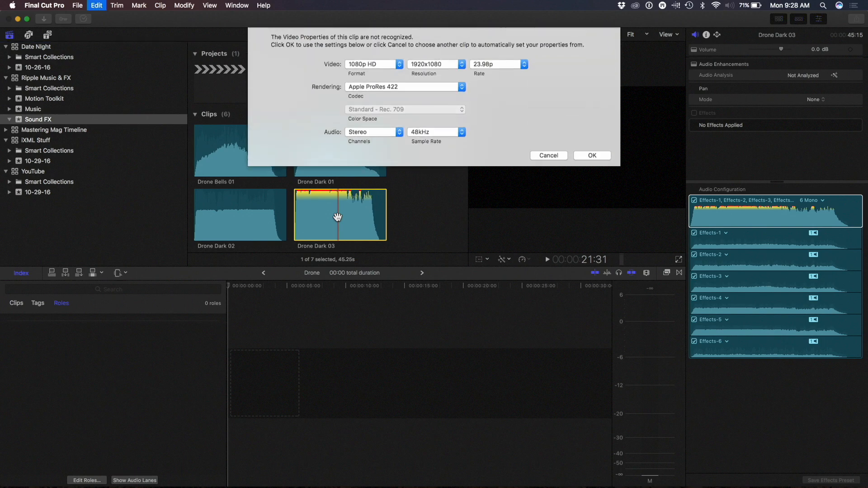
# Accept the project video properties and select Drone Dark 03 in the Drone timeline
pyautogui.click(592, 155)
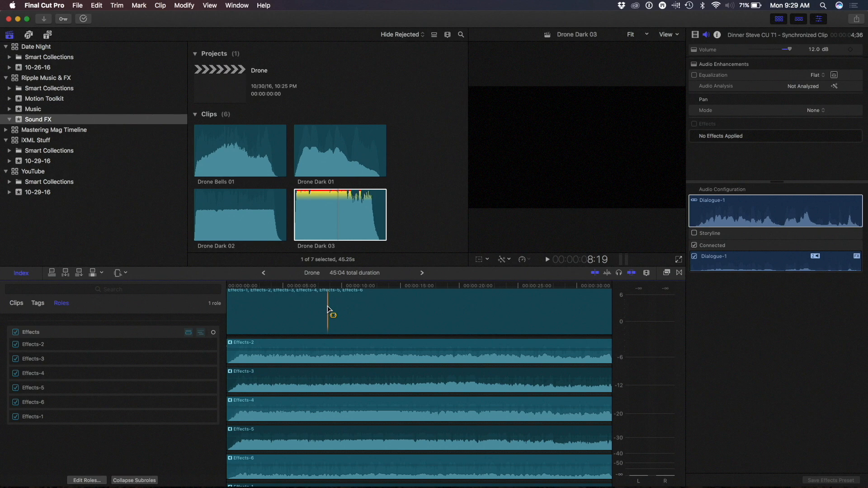
pyautogui.click(341, 362)
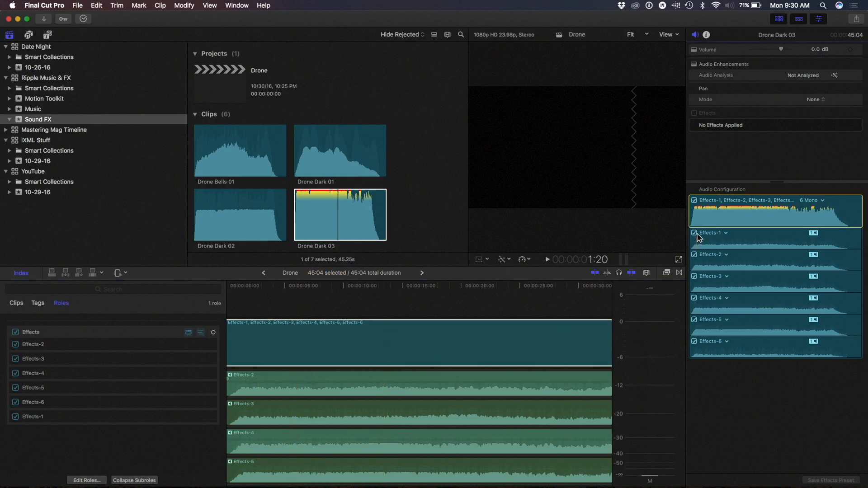
# Turn off an unwanted audio component and select Effects-3 for editing
pyautogui.click(695, 234)
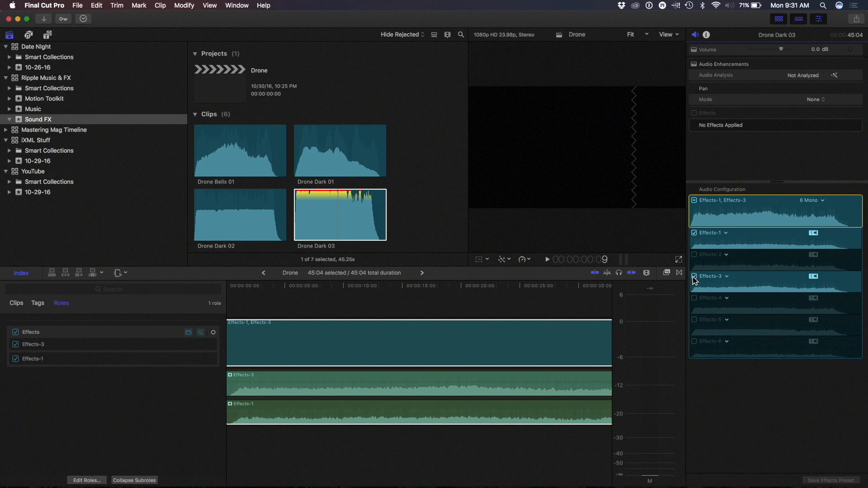
pyautogui.click(363, 347)
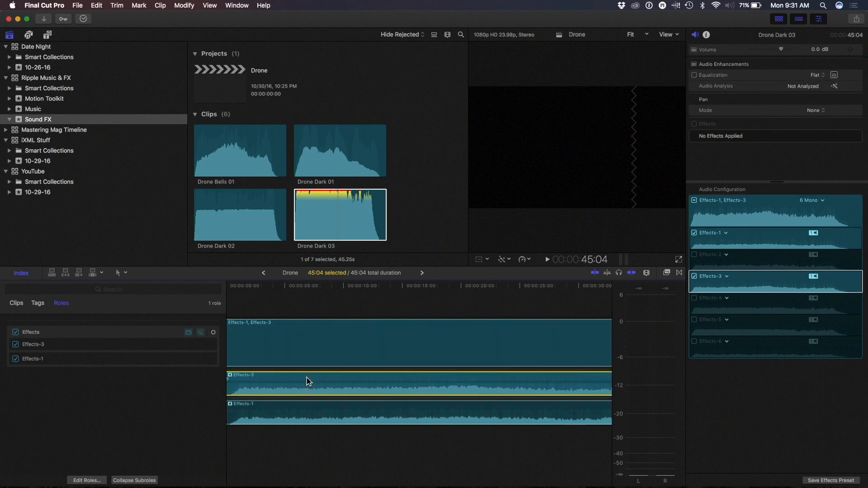
pyautogui.moveTo(787, 116)
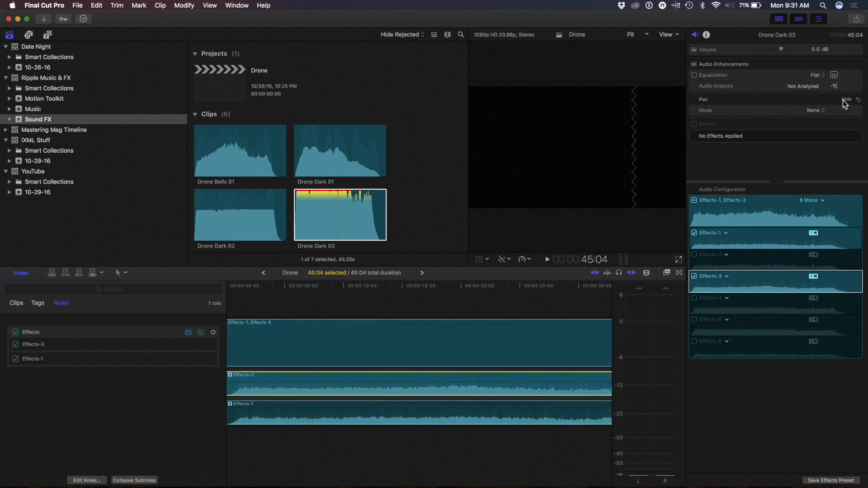
# Show the Pan Mode choices for Effects-3 in the Audio inspector
pyautogui.click(845, 99)
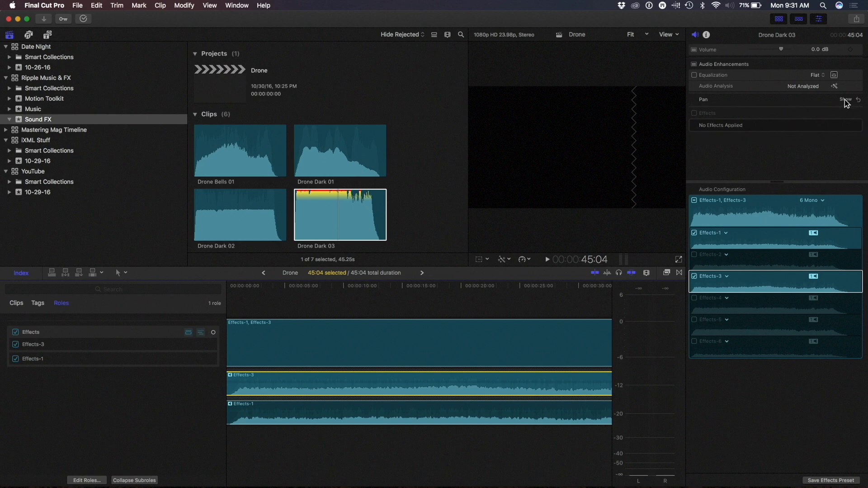
pyautogui.click(846, 99)
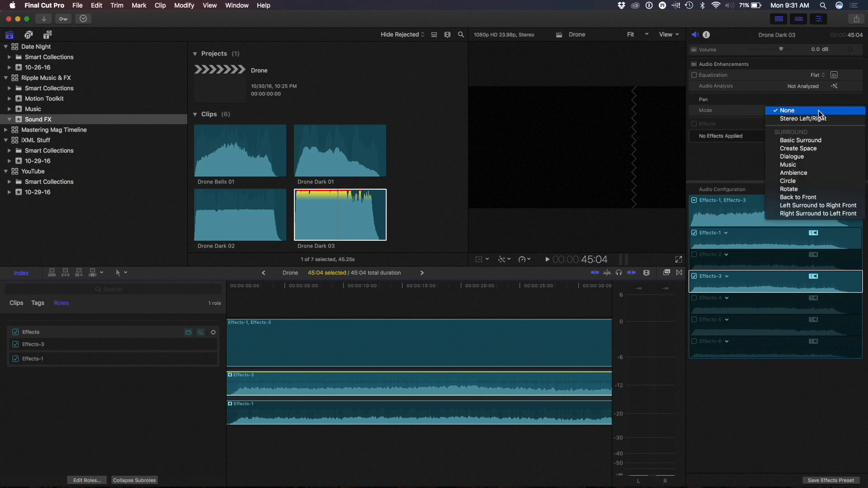
pyautogui.moveTo(812, 148)
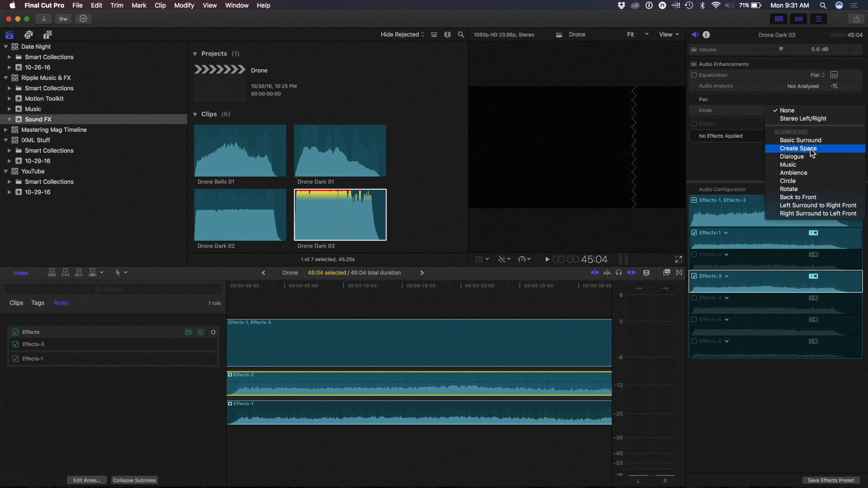
# Set Effects-3's pan mode to Create Space and select the component
pyautogui.click(798, 148)
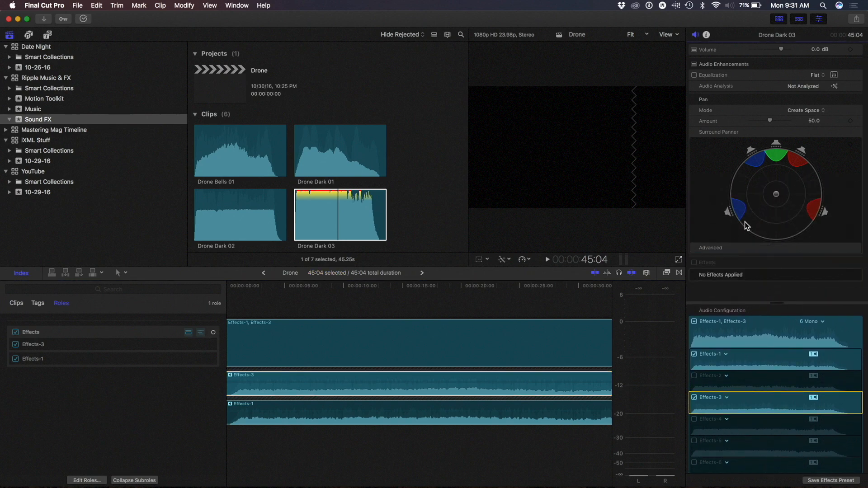
pyautogui.moveTo(781, 198)
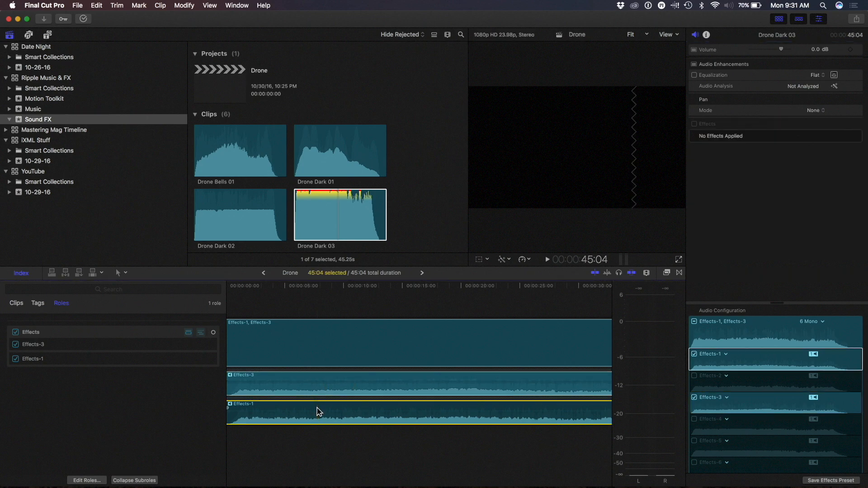
pyautogui.click(15, 359)
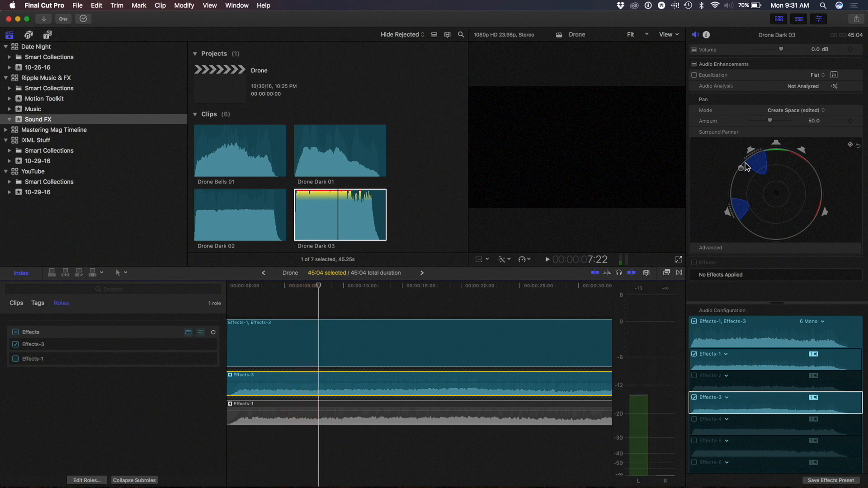
# Swing the surround panner puck toward the front right and play back to an earlier point
pyautogui.moveTo(741, 168); pyautogui.dragTo(804, 161)
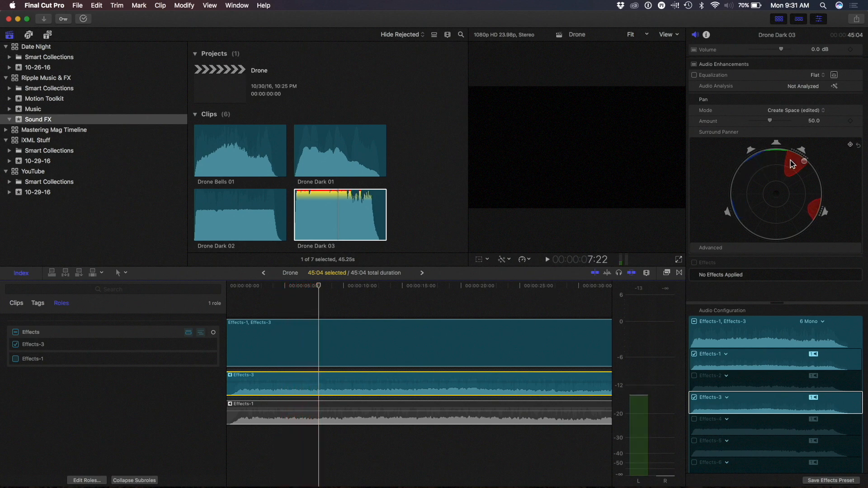
pyautogui.press('space')
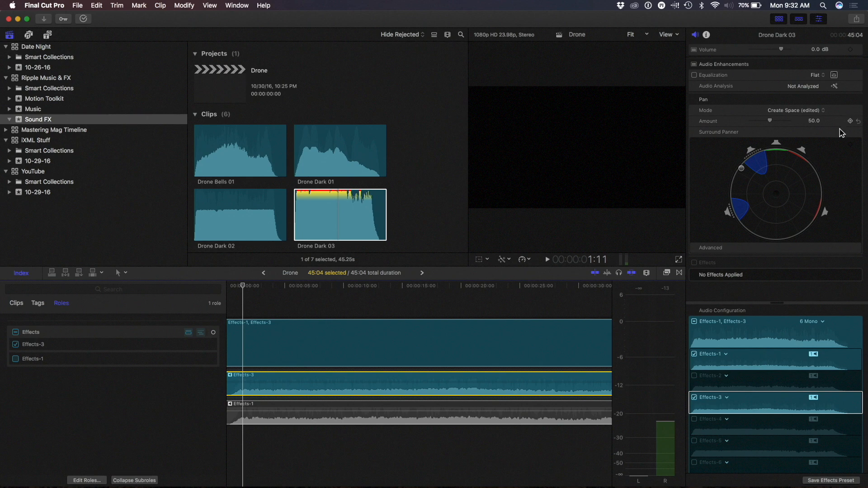
pyautogui.moveTo(851, 149)
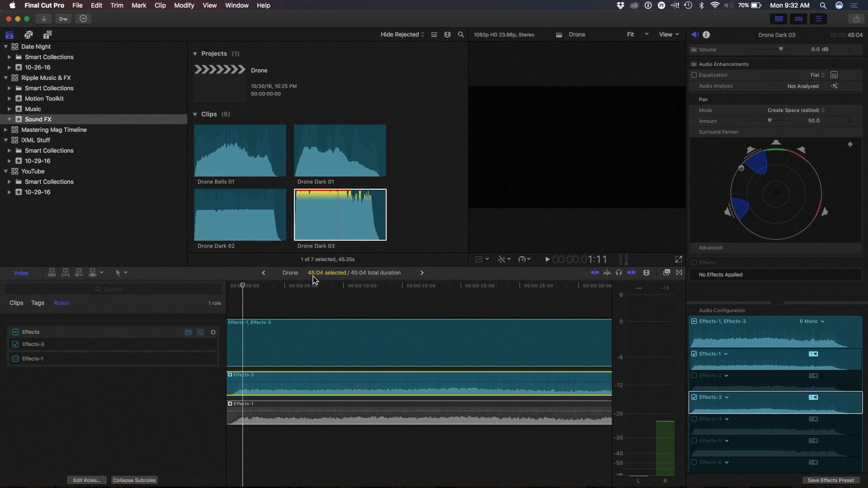
pyautogui.moveTo(333, 277)
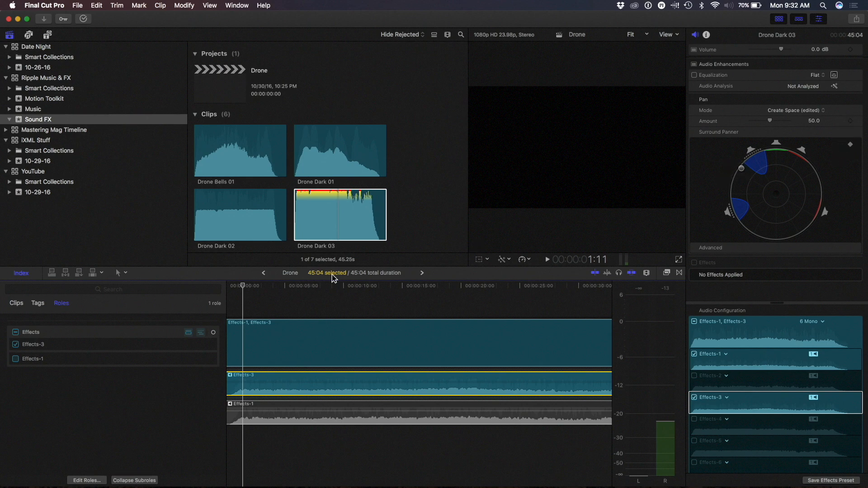
# Jump to about 10:17 in the clip to centre the Effects-3 pan there
pyautogui.click(461, 285)
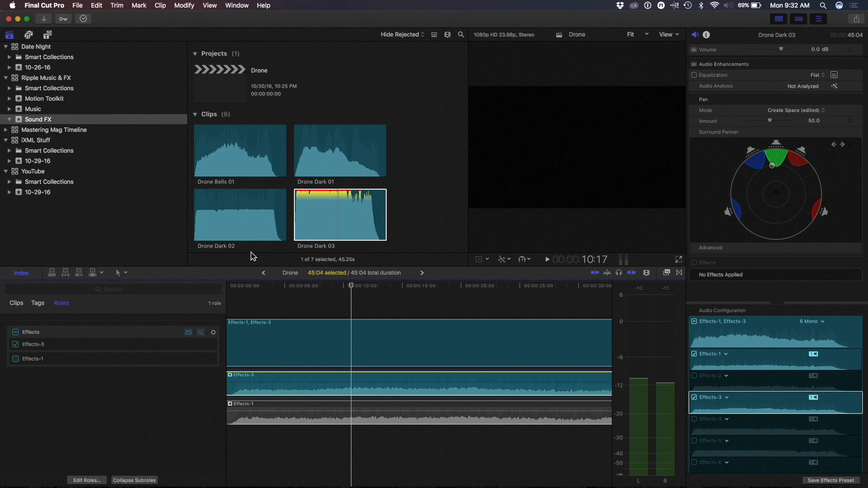
pyautogui.moveTo(299, 222)
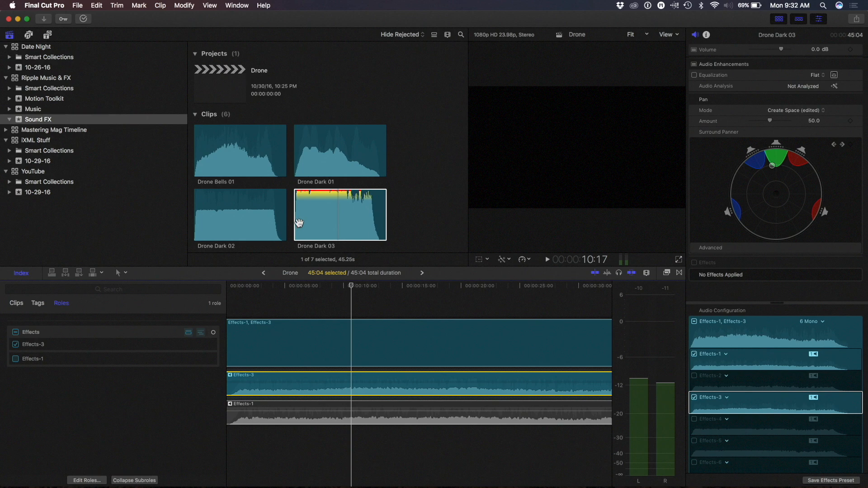
pyautogui.moveTo(670, 274)
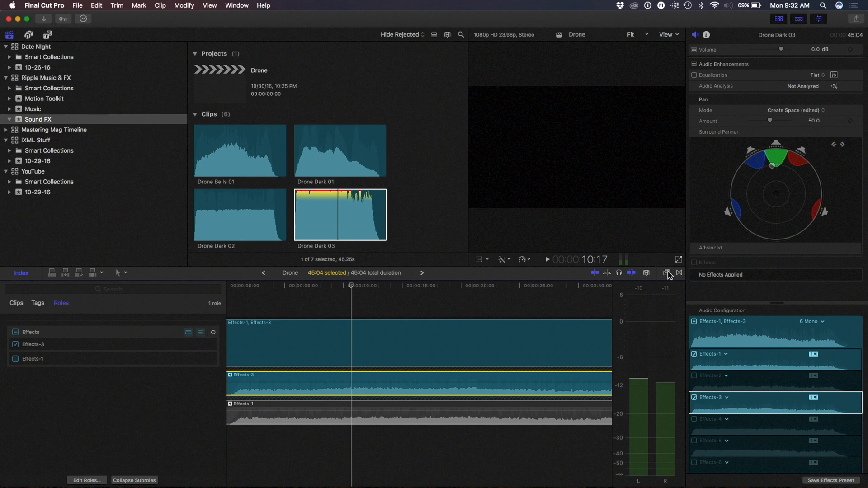
# Show the audio Distortion effects, such as Bitcrusher, in the Effects browser
pyautogui.click(665, 274)
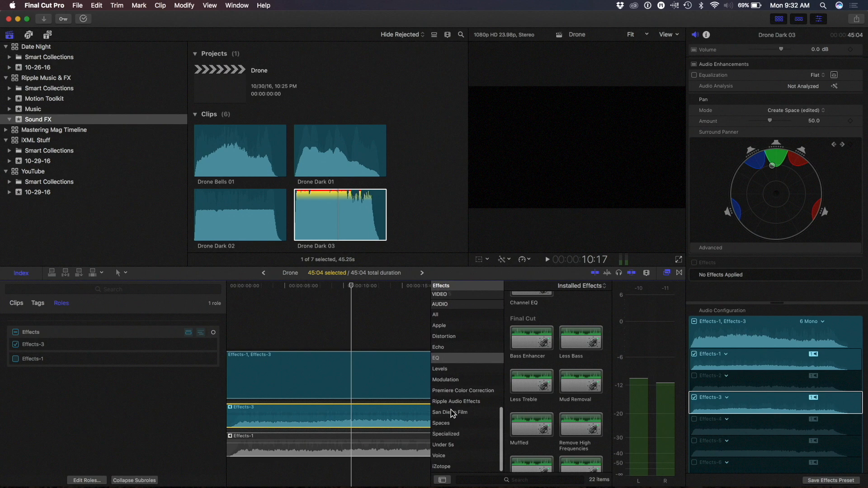
pyautogui.moveTo(442, 434)
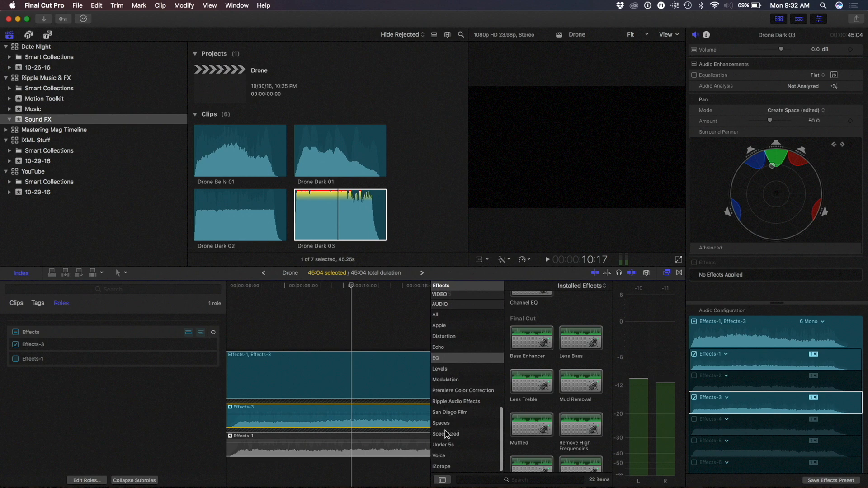
pyautogui.moveTo(447, 342)
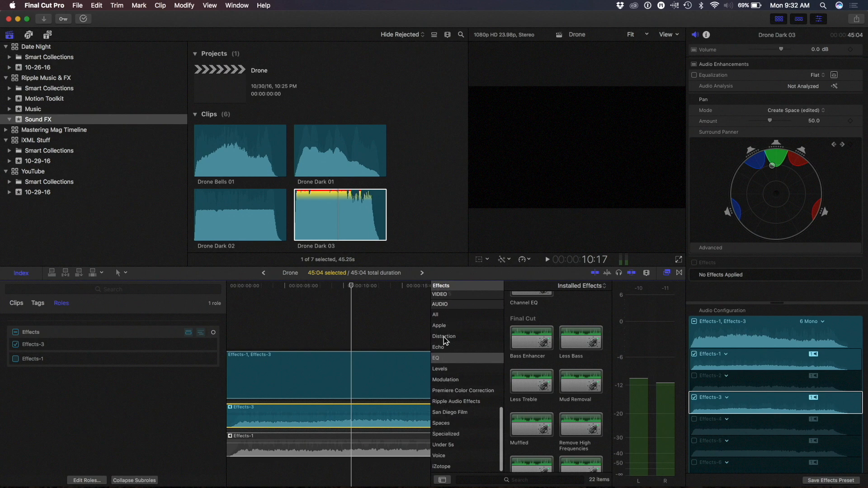
pyautogui.click(444, 337)
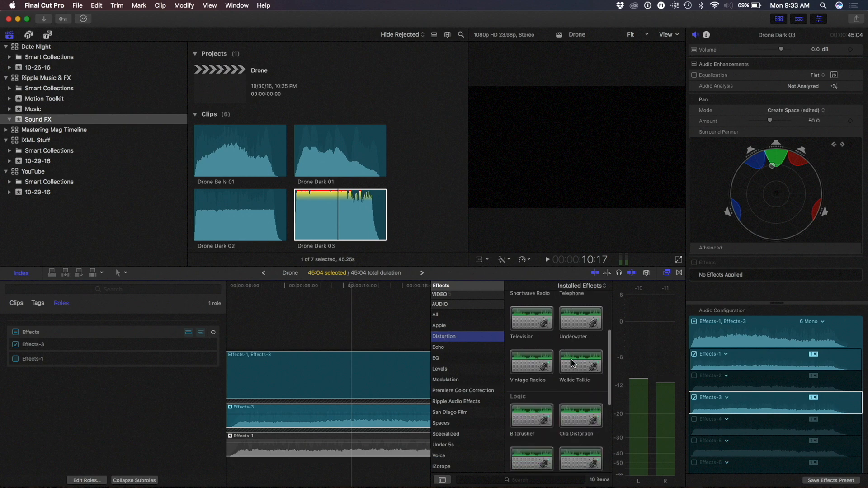
pyautogui.scroll(-3)
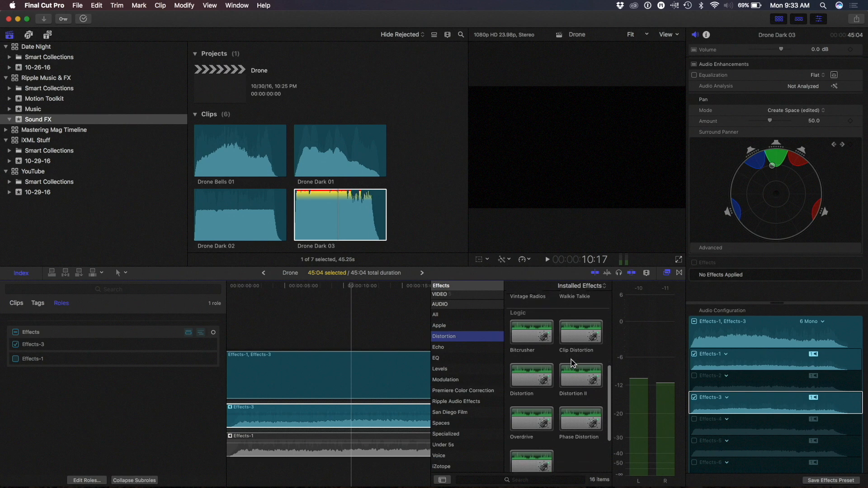